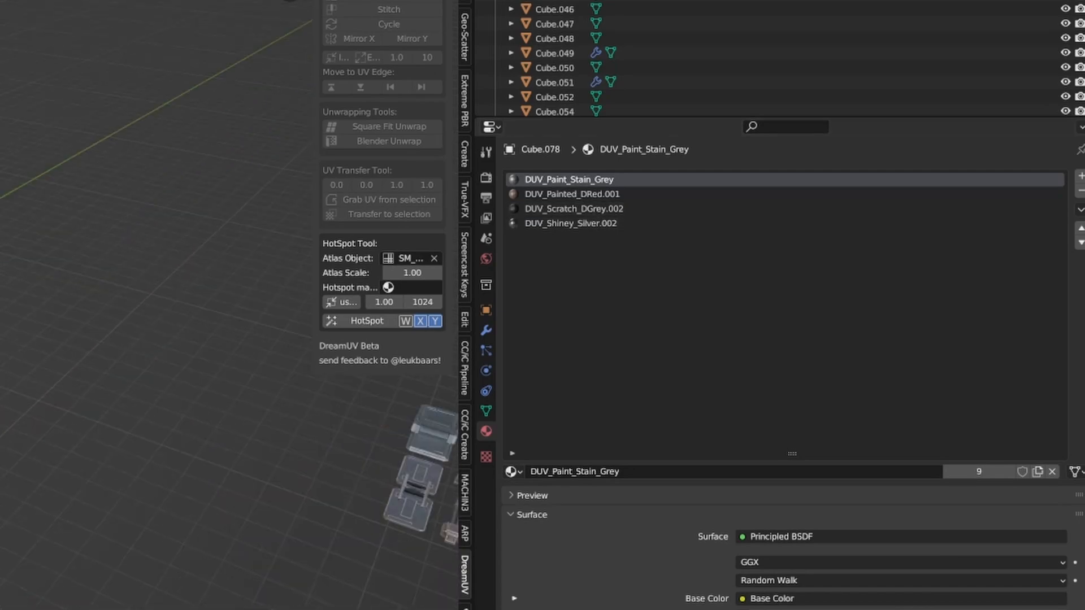
# Install the Material Swapper add-on from Preferences and view its details.
pyautogui.click(47, 6)
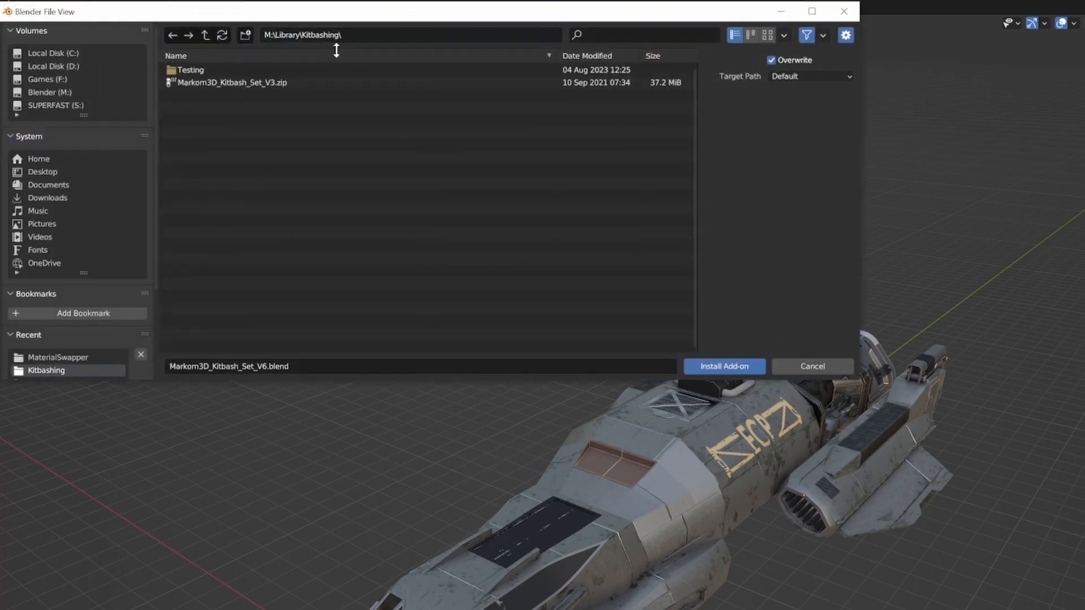
pyautogui.click(58, 357)
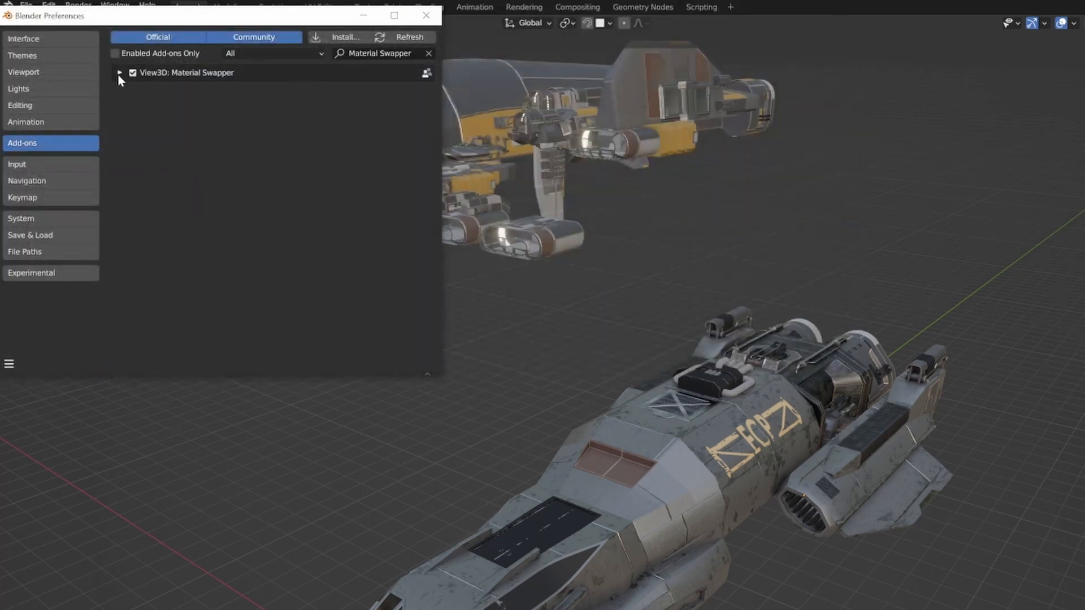
pyautogui.click(118, 73)
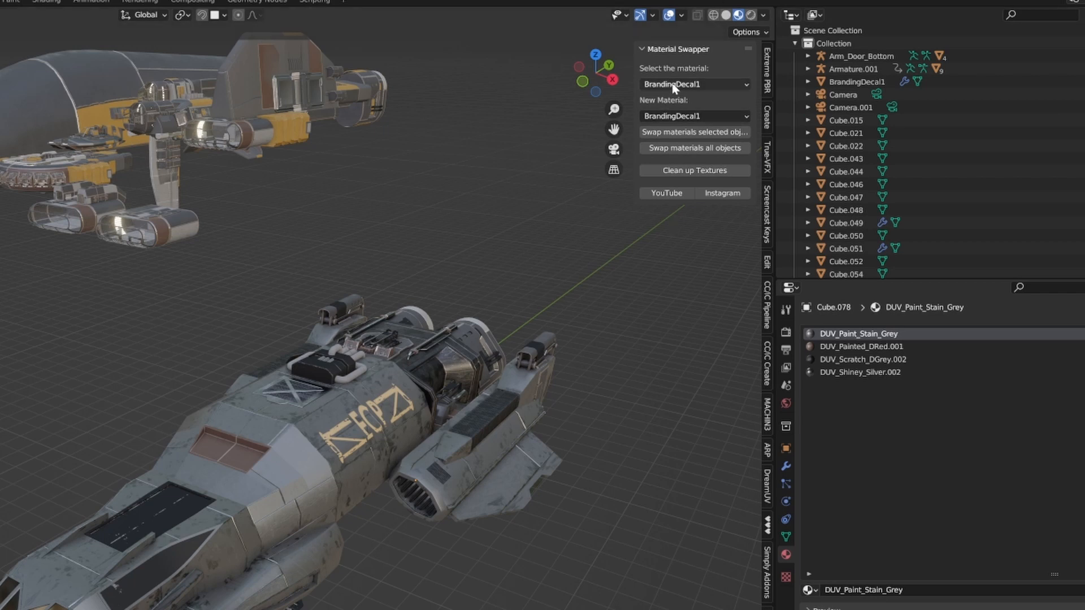
# Select the hull object Cube.080 that uses DUV_Painted_Yellow.002.
pyautogui.click(692, 83)
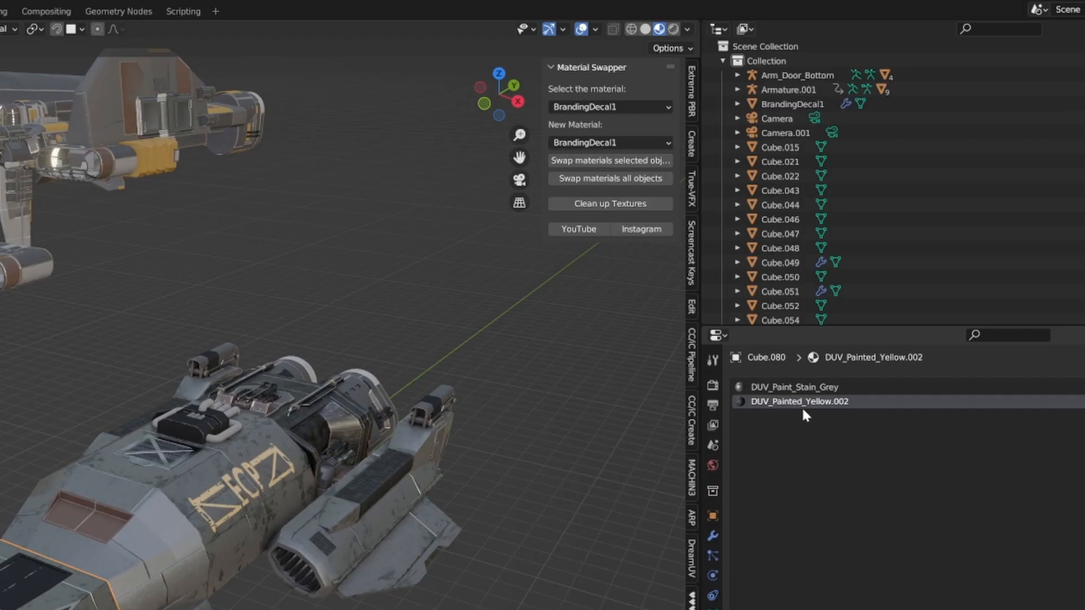
# Swap DUV_Painted_Yellow.002 for DUV_Painted_Yellow on the selected hull.
pyautogui.click(609, 107)
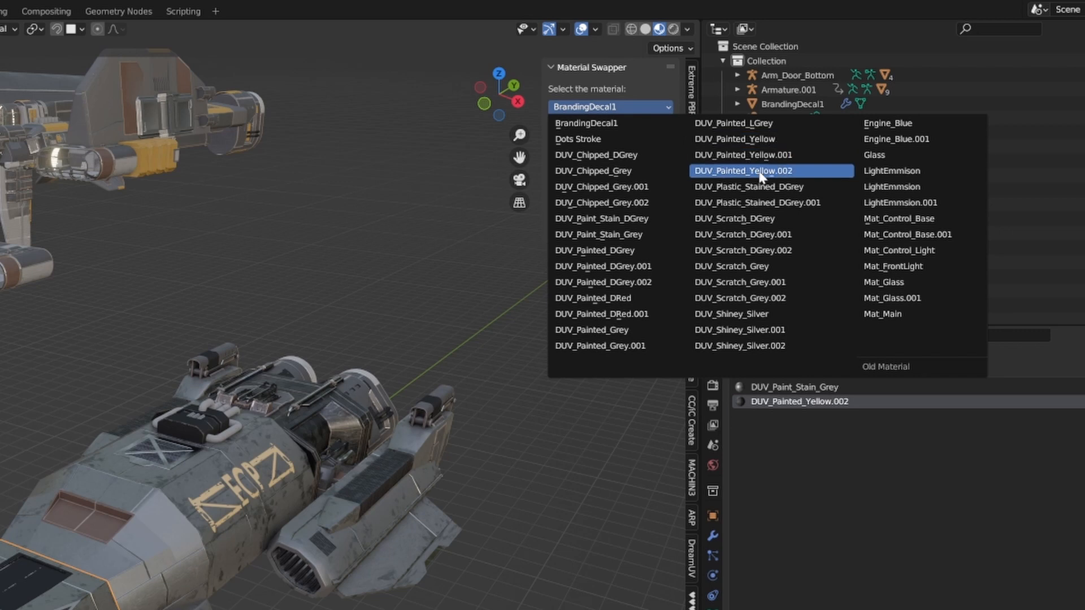
pyautogui.click(743, 171)
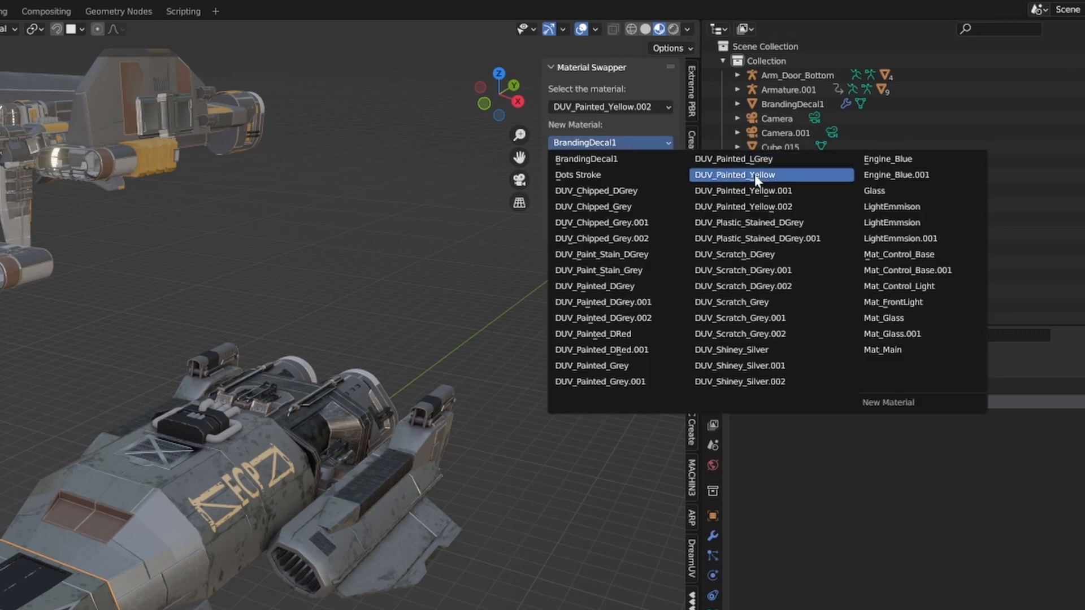
pyautogui.click(735, 174)
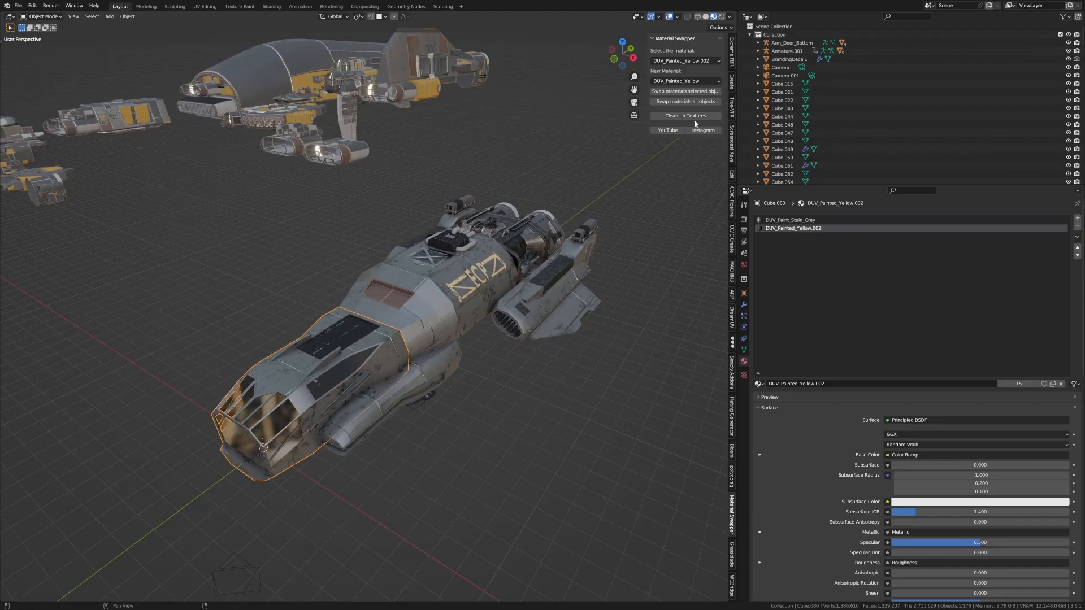
pyautogui.moveTo(685, 90)
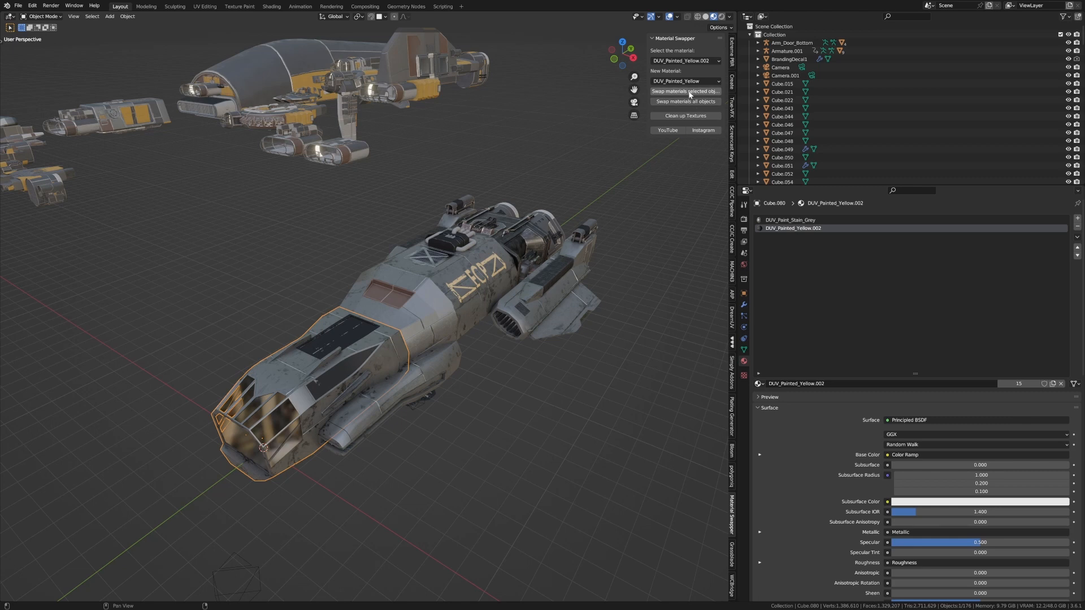
pyautogui.click(684, 90)
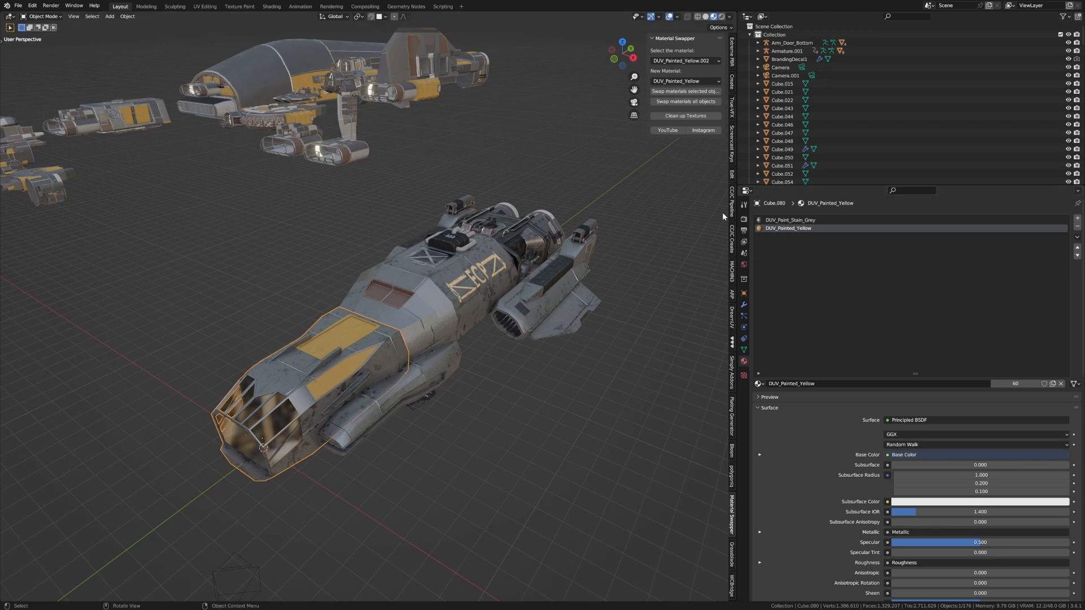
# Zoom in toward the hull to inspect the yellow panels.
pyautogui.click(759, 383)
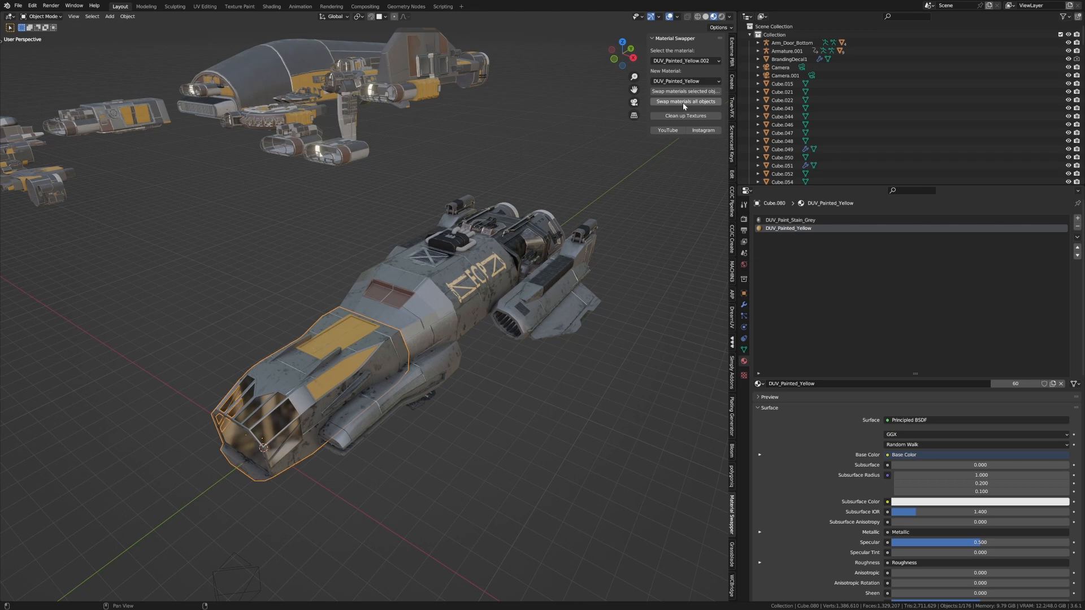
pyautogui.click(791, 383)
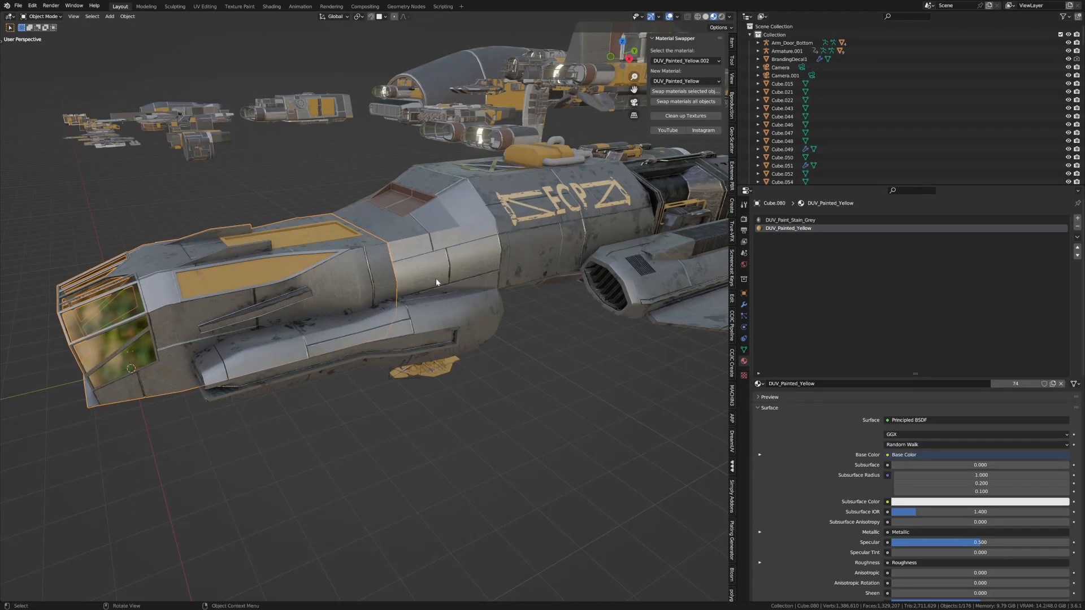
pyautogui.moveTo(280, 253)
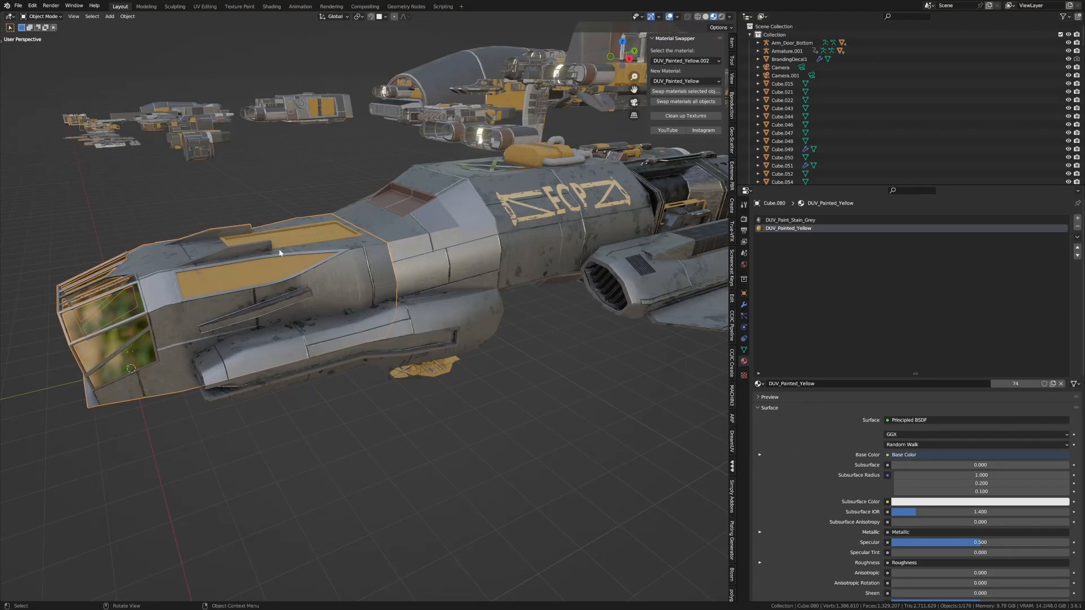
# Set Material Swapper to replace DUV_Painted_Yellow with DUV_Painted_DRed.
pyautogui.click(684, 61)
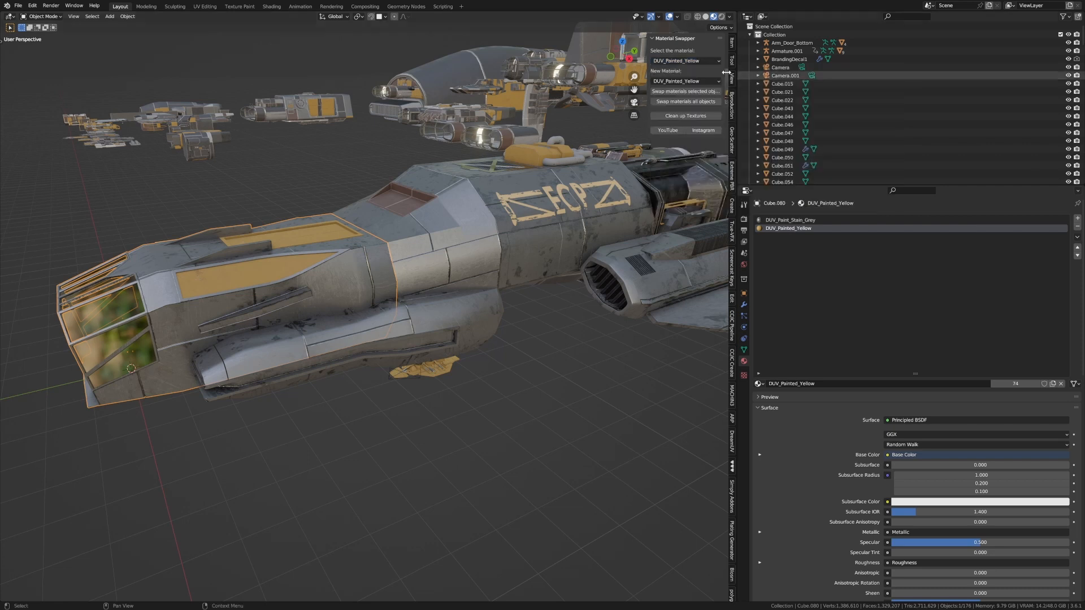
pyautogui.click(683, 81)
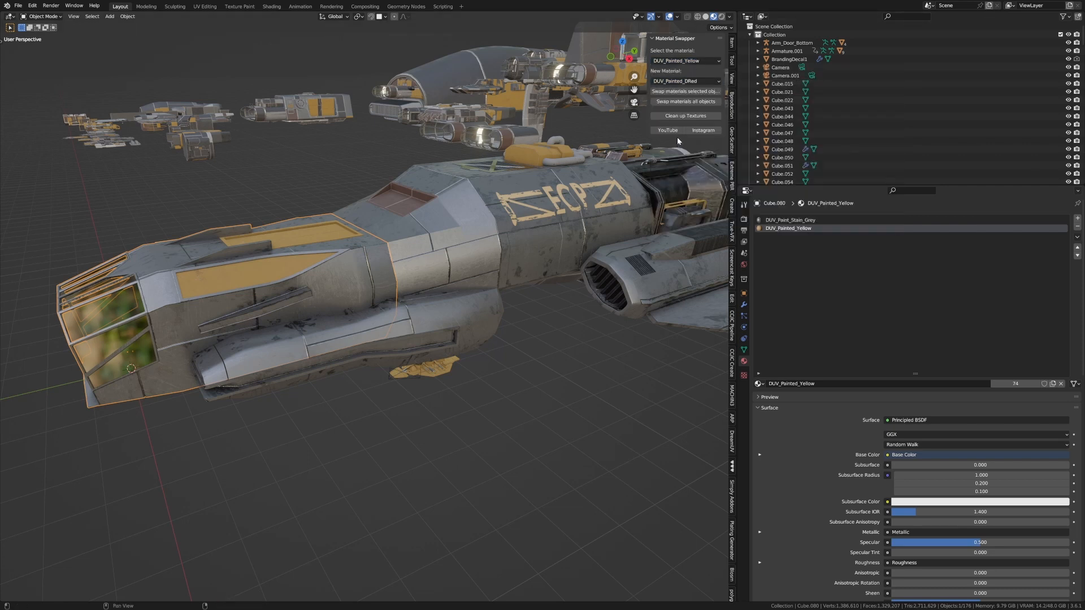
pyautogui.click(685, 91)
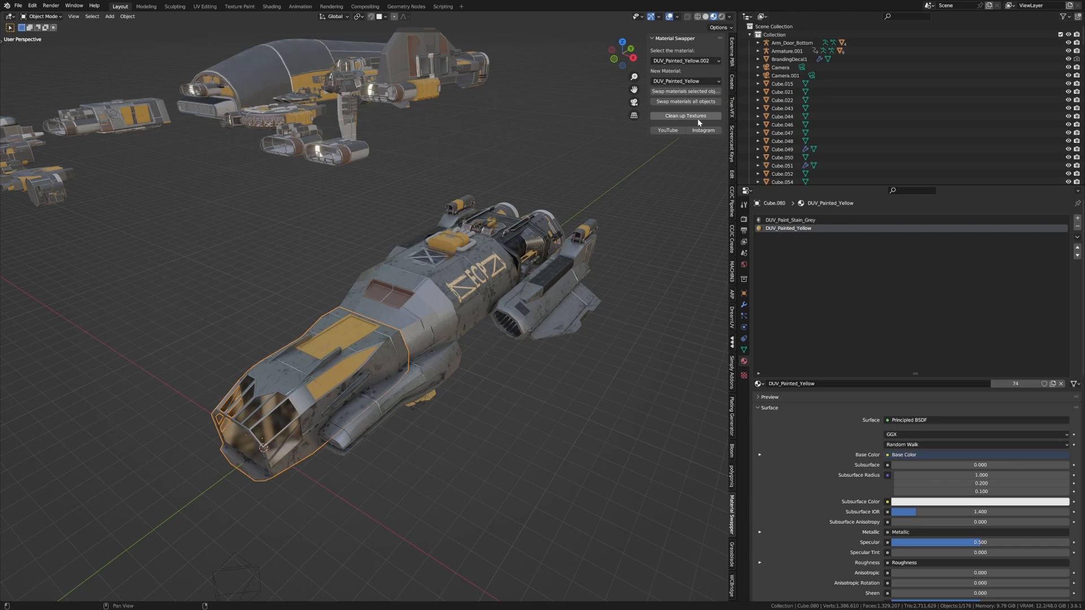
pyautogui.moveTo(681, 135)
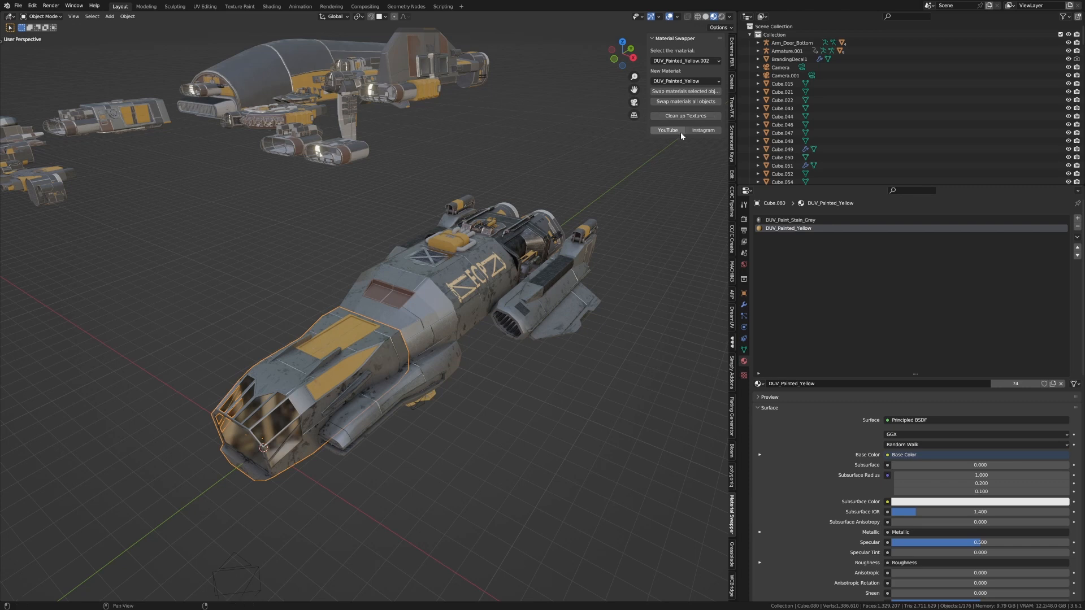
pyautogui.moveTo(702, 130)
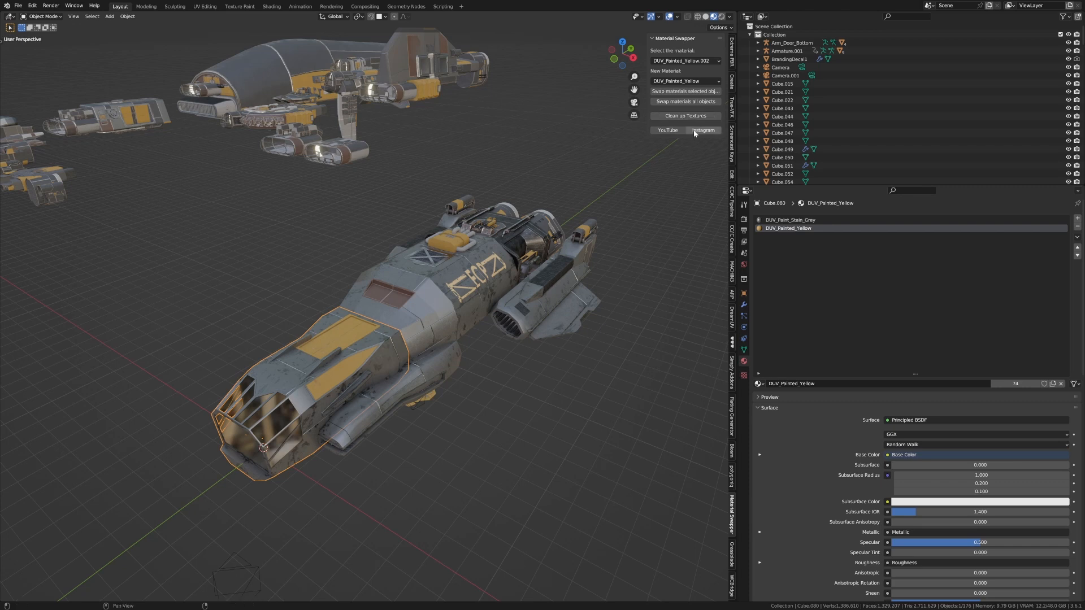